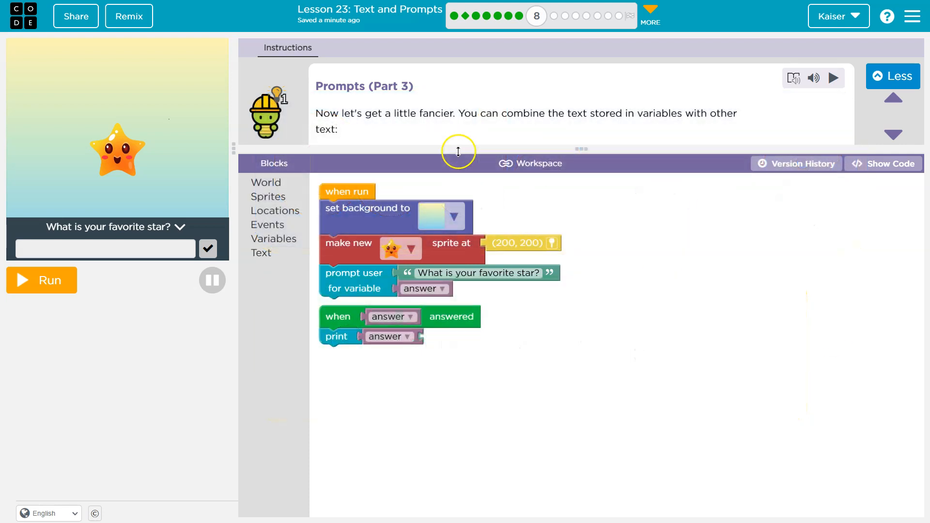
mouse_move(616, 125)
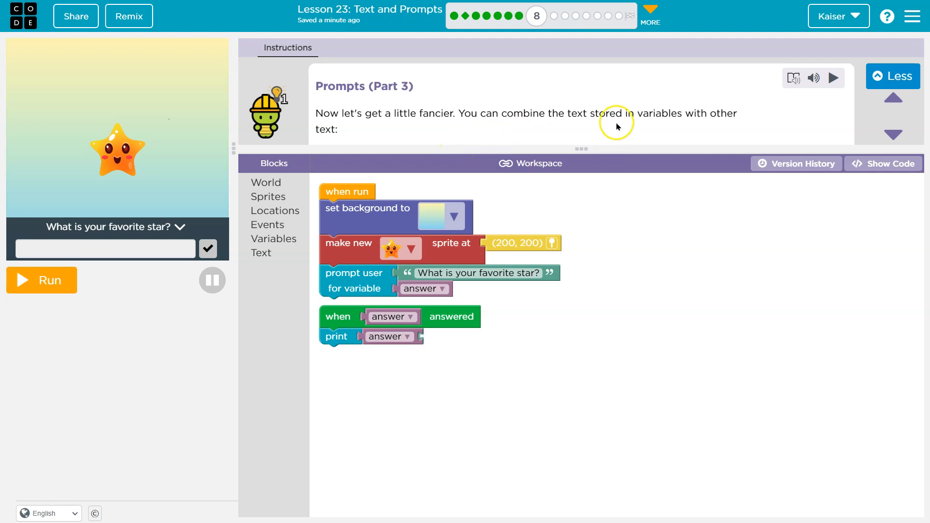
mouse_move(426, 151)
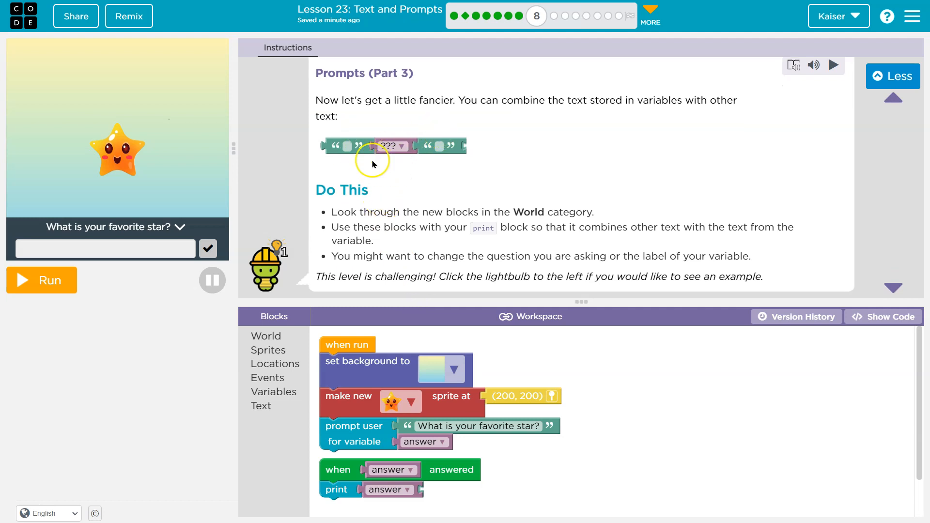
mouse_move(345, 213)
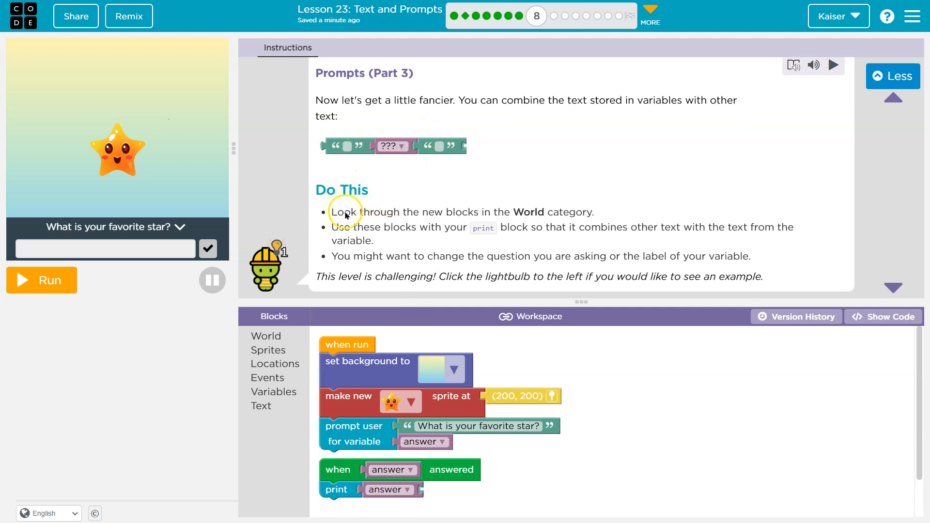
mouse_move(573, 222)
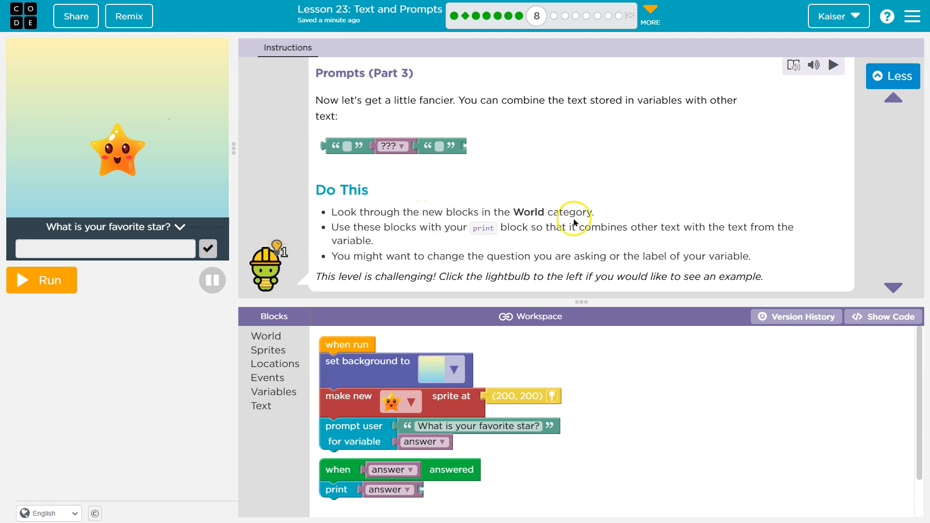
Open the World category to pull out a blank text block and detach the answer variable.
left_click(265, 335)
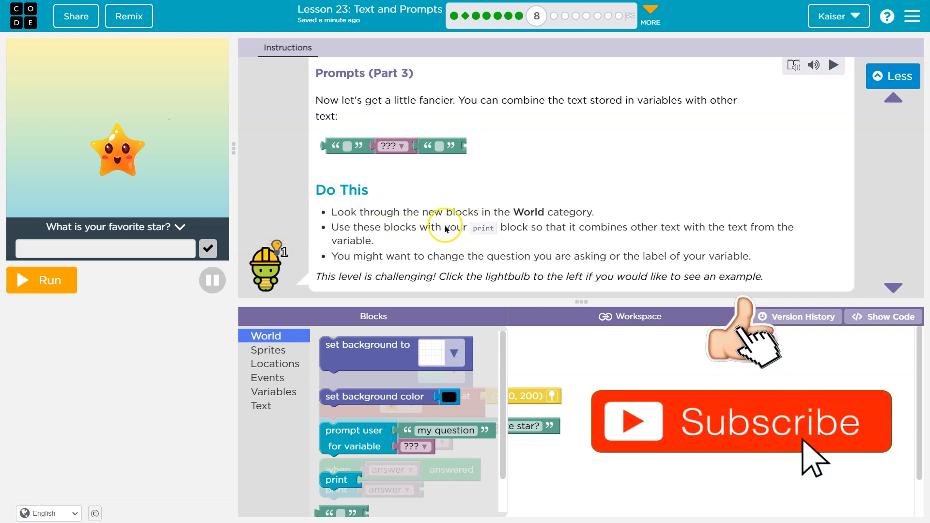
mouse_move(639, 235)
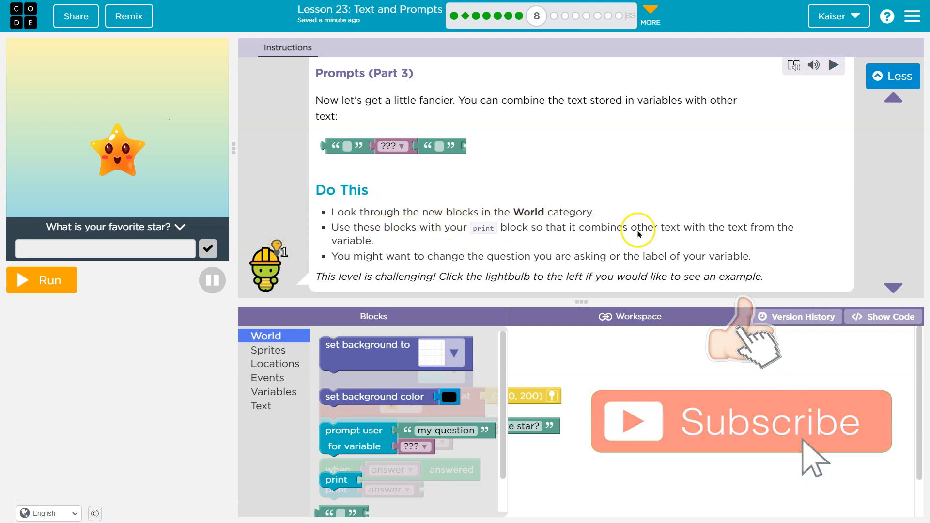
mouse_move(796, 230)
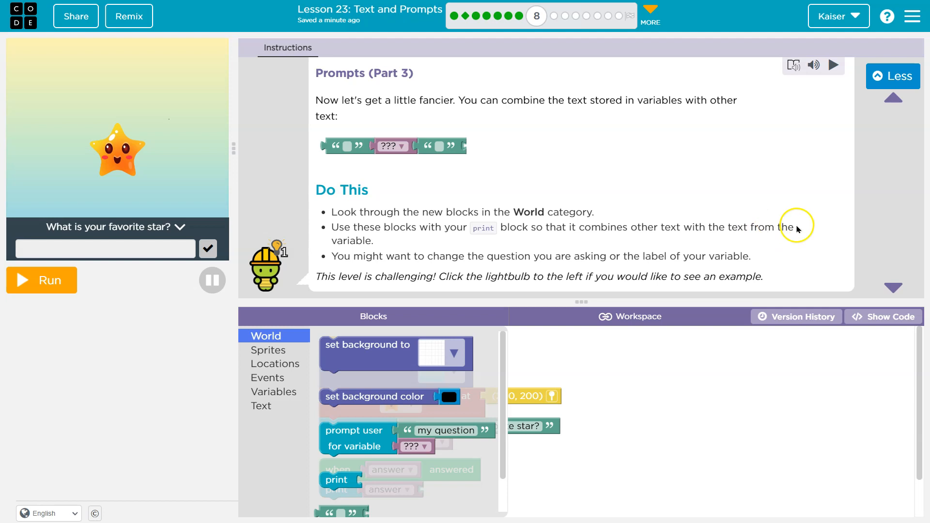
mouse_move(797, 229)
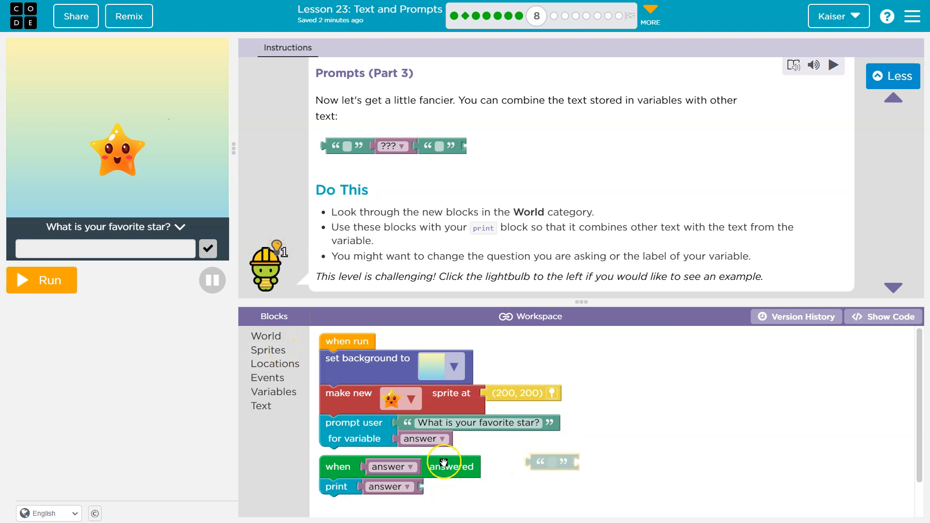
mouse_move(468, 464)
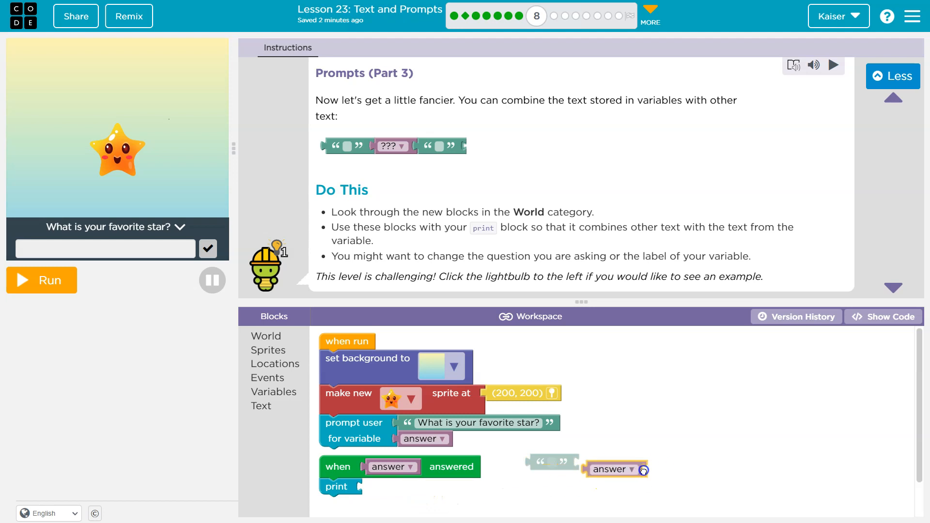
Join a blank text block, the answer variable, and another blank text block inside print.
left_click(266, 335)
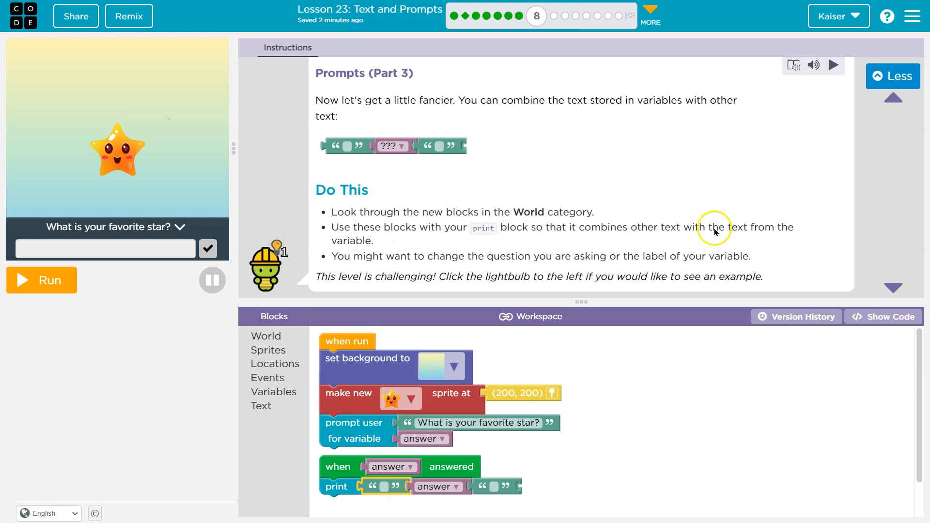
mouse_move(603, 227)
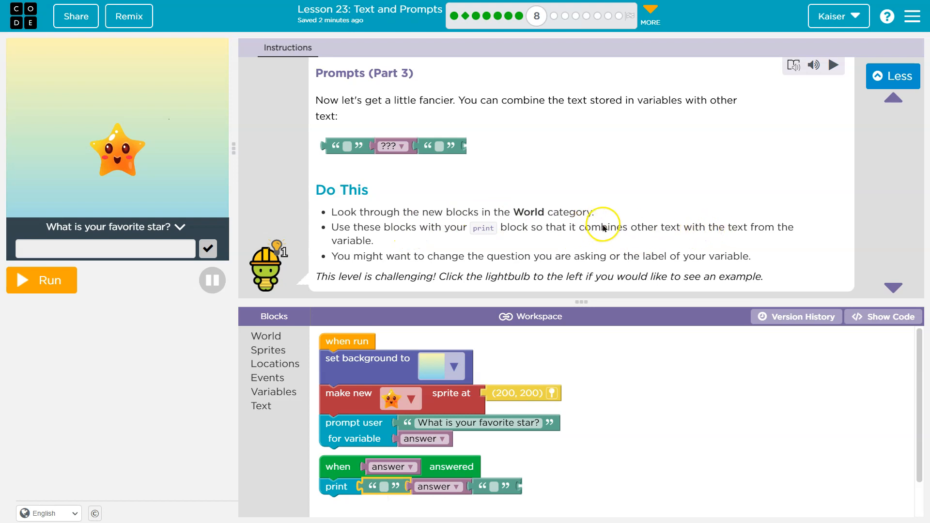
mouse_move(371, 294)
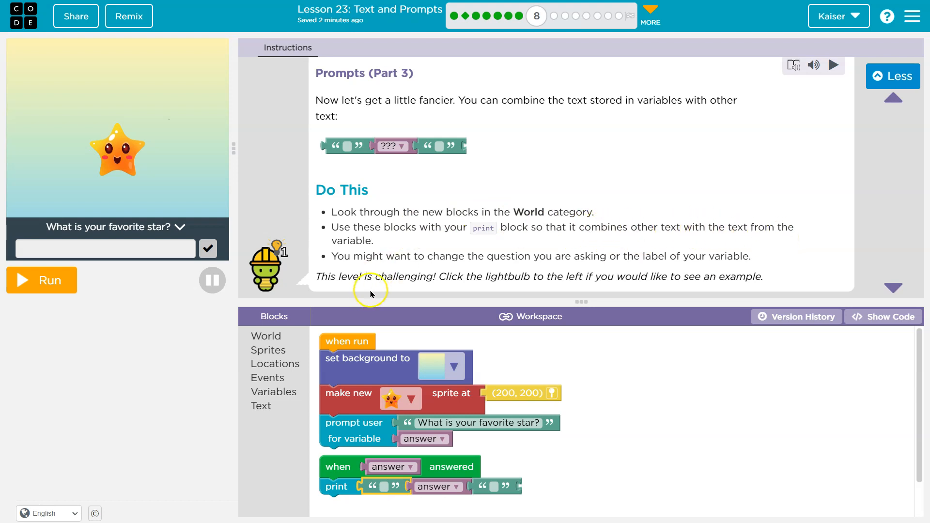
mouse_move(494, 261)
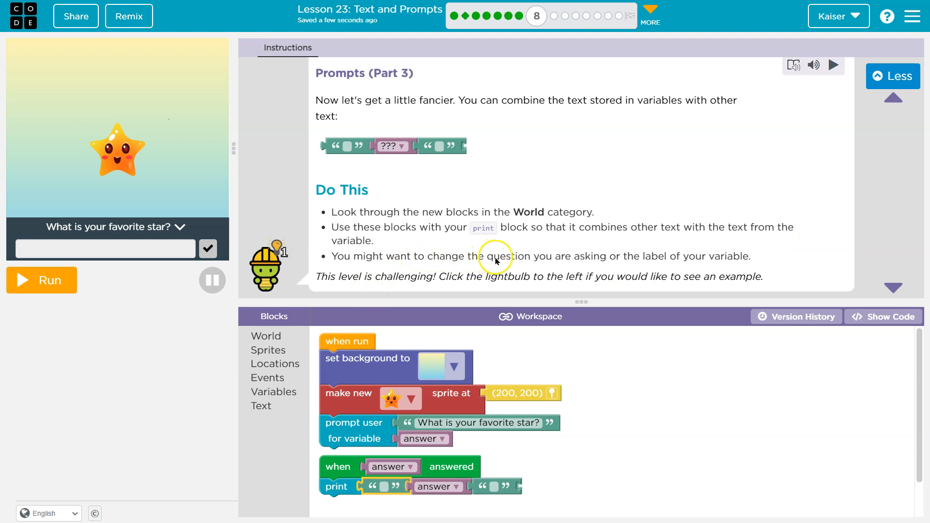
mouse_move(607, 258)
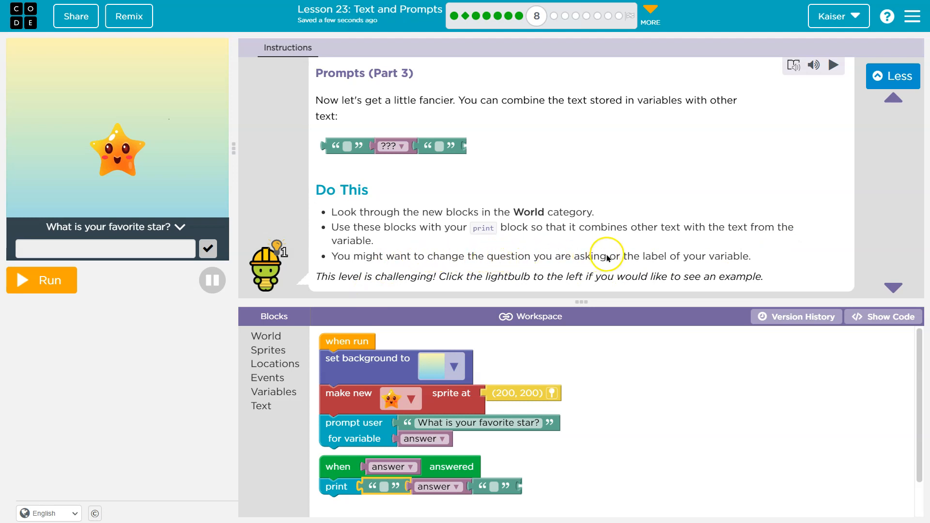
mouse_move(735, 262)
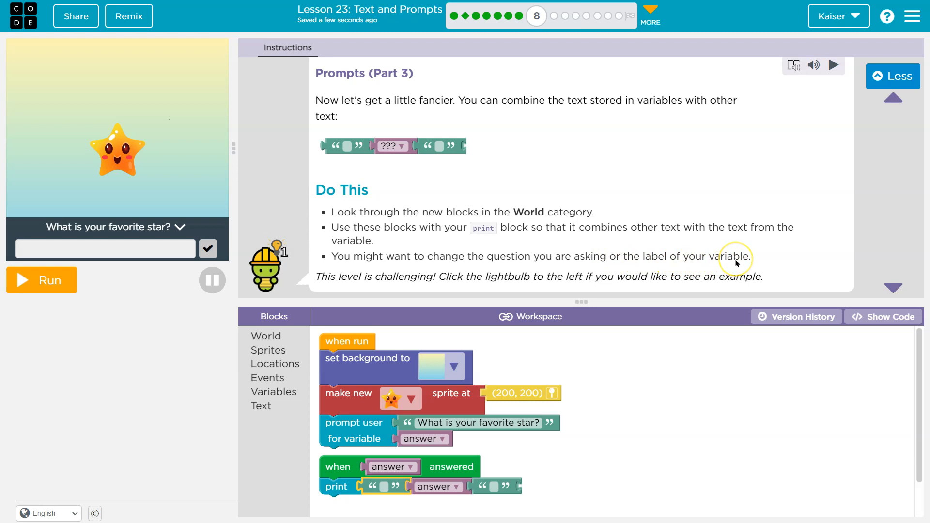
mouse_move(583, 304)
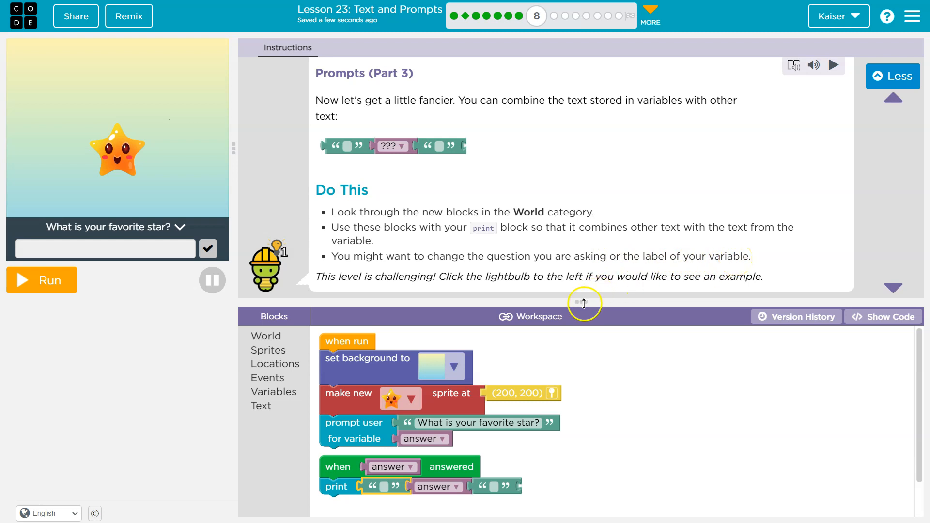
mouse_move(539, 289)
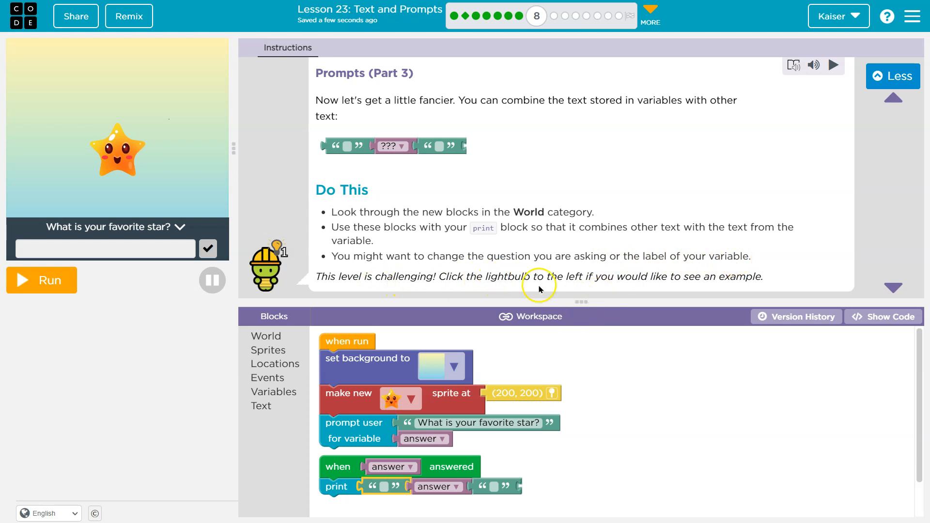
mouse_move(583, 291)
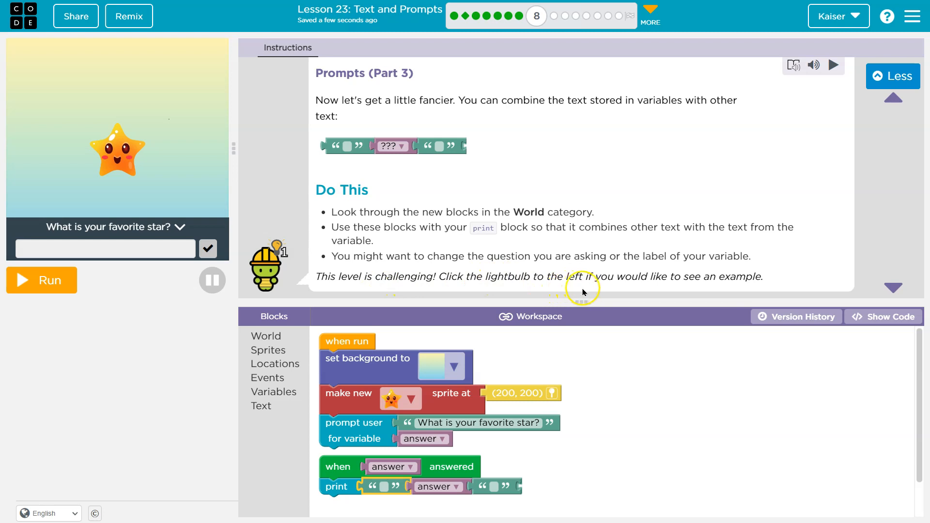
mouse_move(624, 298)
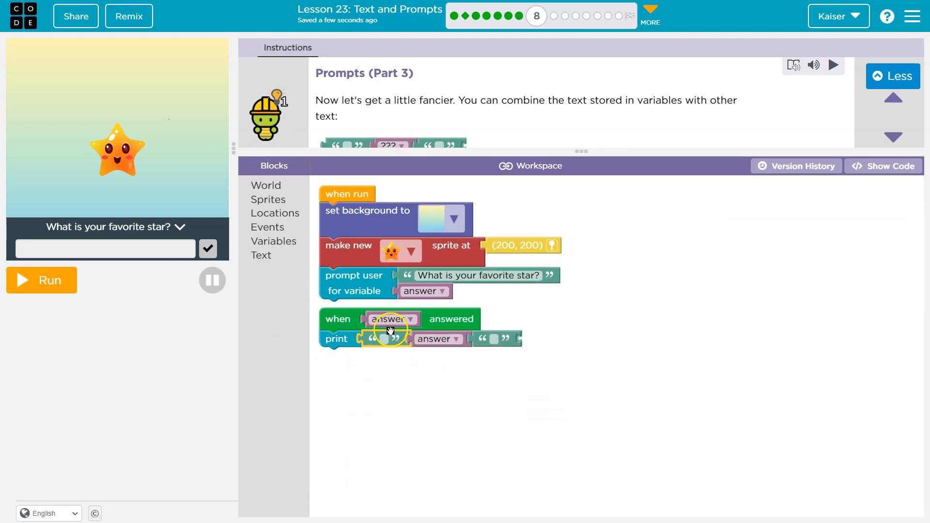
Choose Rename variable from the answer variable's dropdown.
left_click(383, 338)
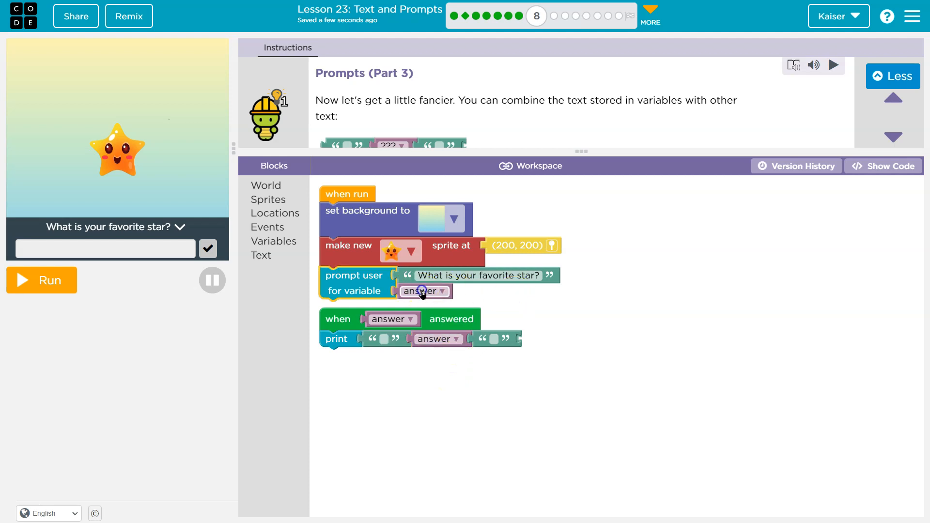
left_click(422, 291)
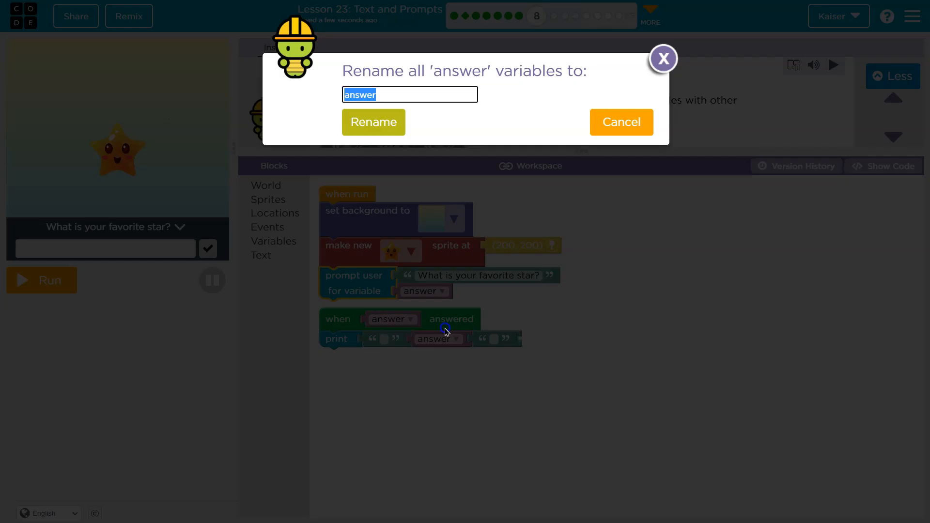
mouse_move(431, 125)
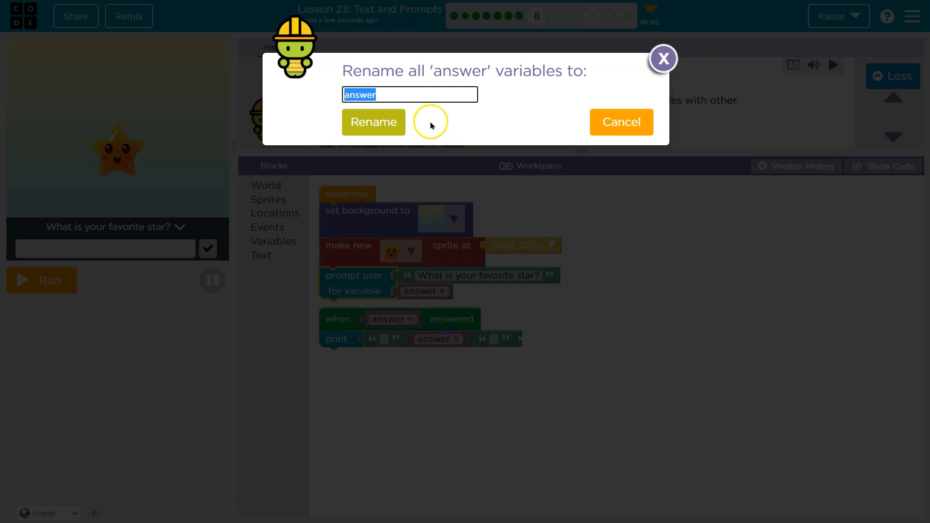
Rename all 'answer' variables to 'userInput'.
type("input")
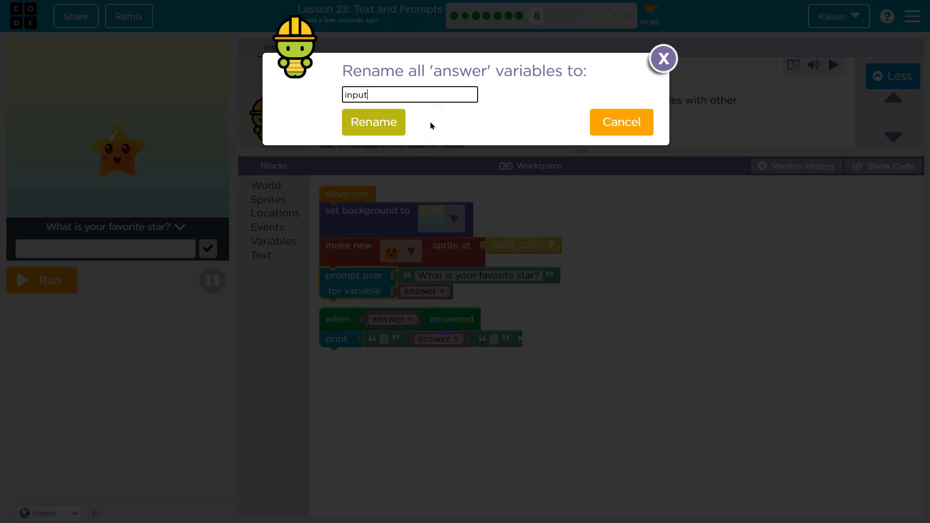
type("userINput")
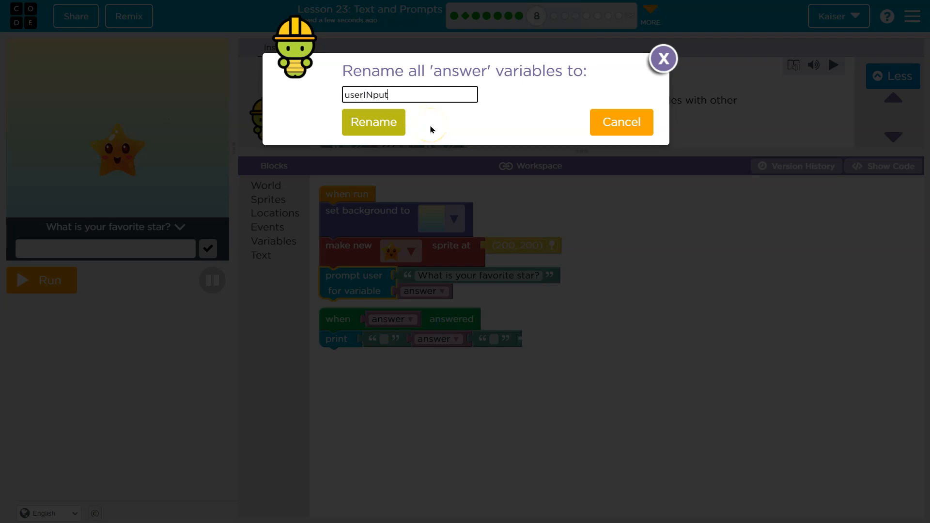
type("userInput")
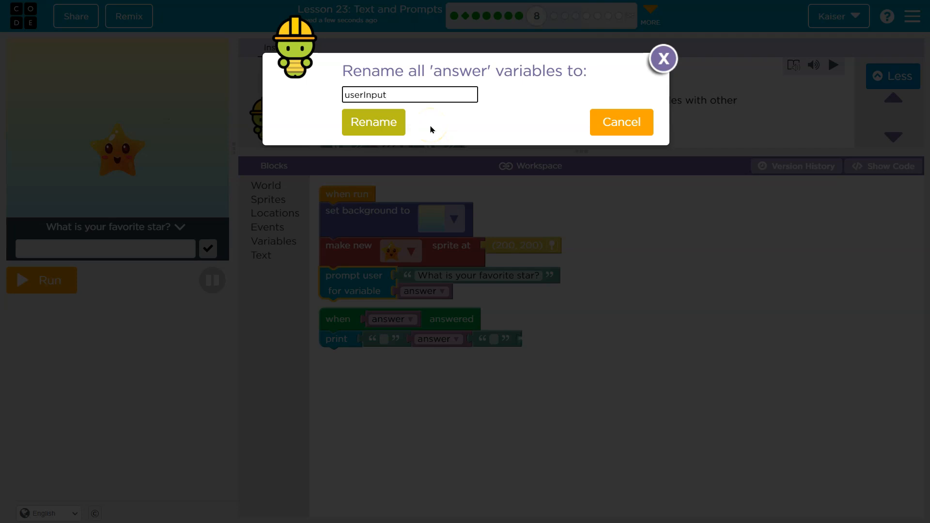
left_click(372, 121)
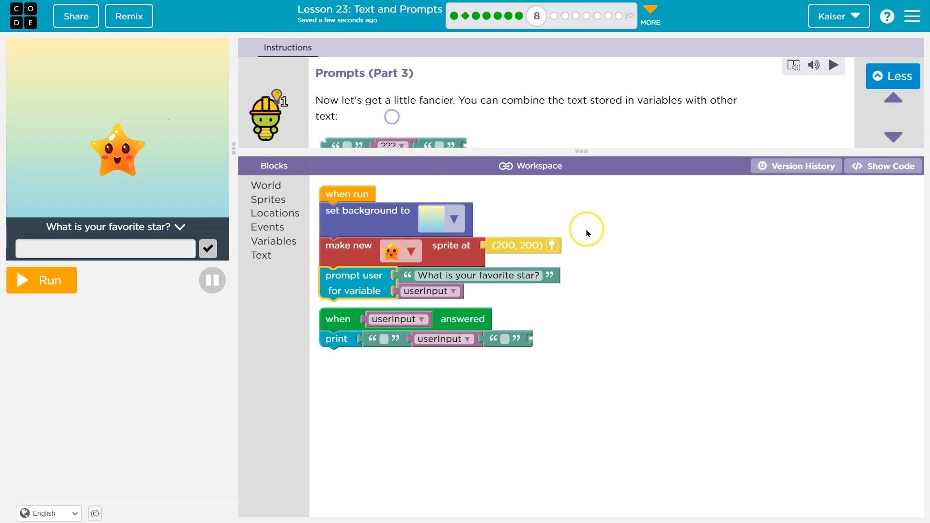
mouse_move(445, 299)
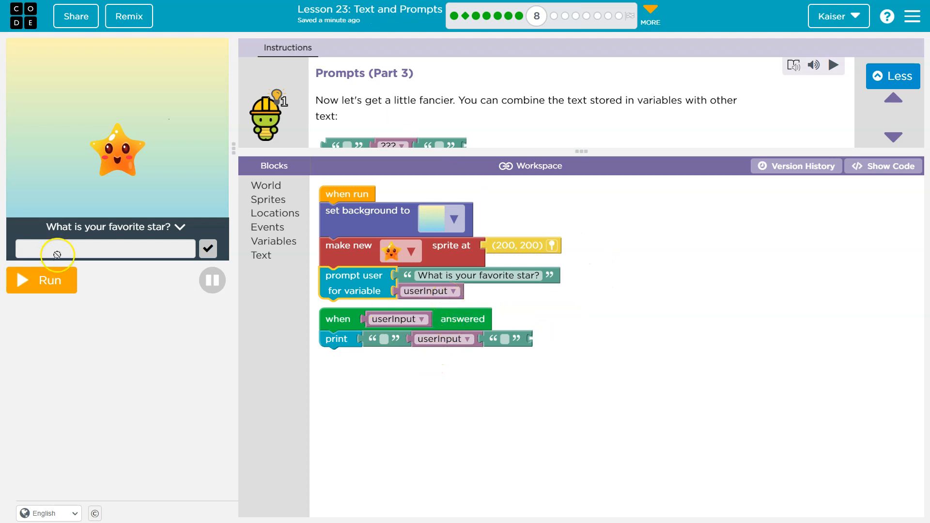
mouse_move(137, 267)
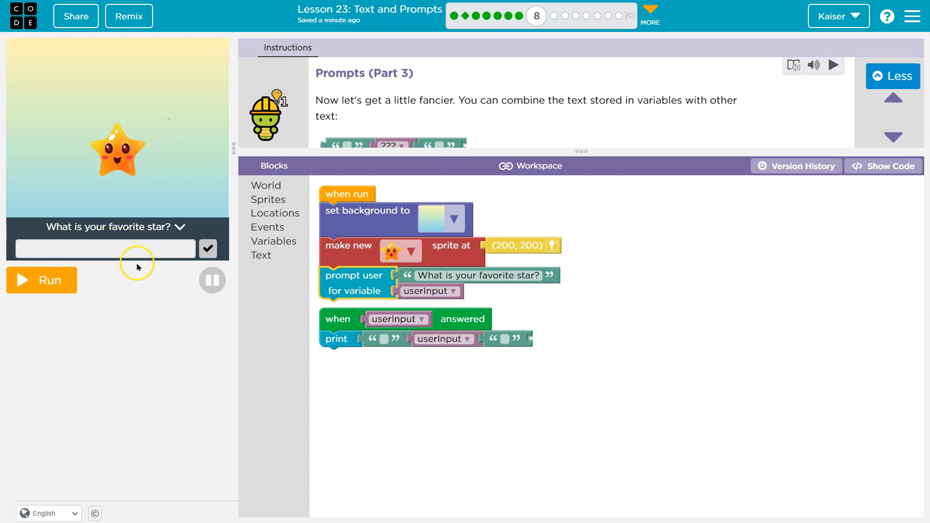
mouse_move(442, 310)
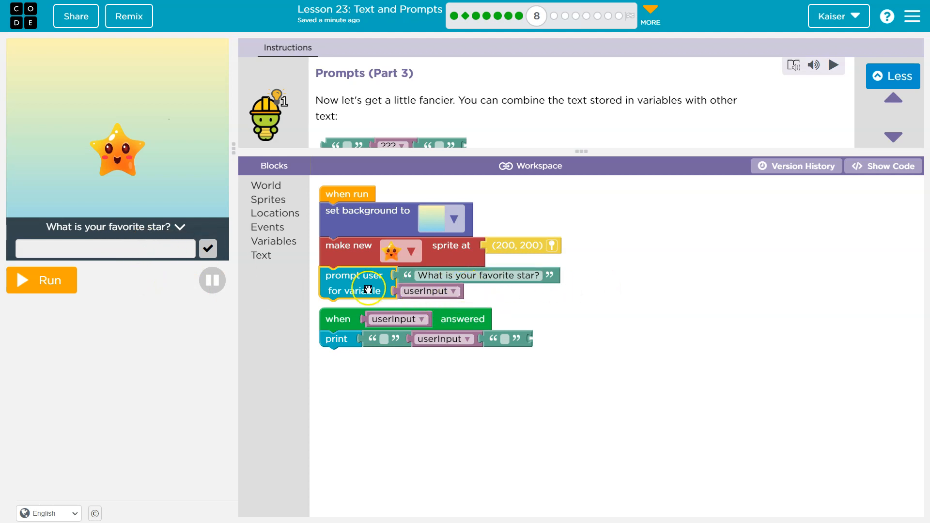
mouse_move(18, 280)
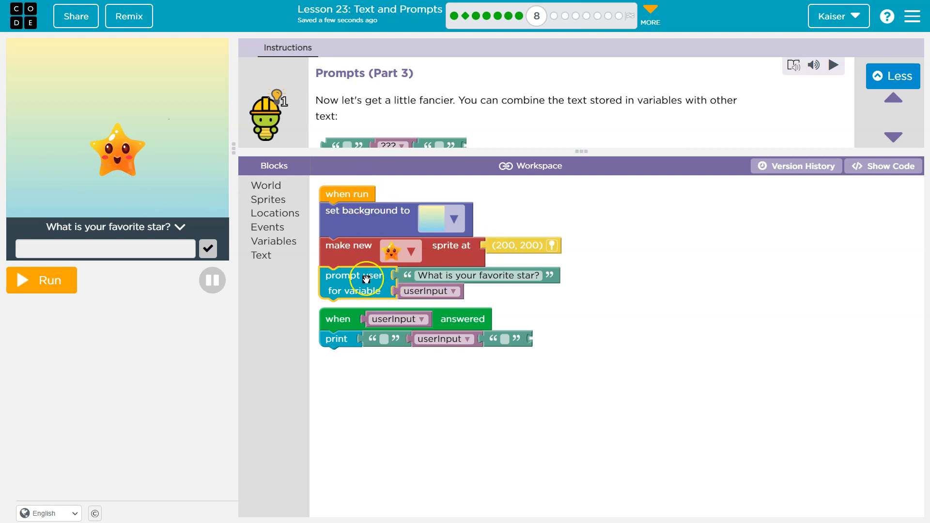
mouse_move(572, 284)
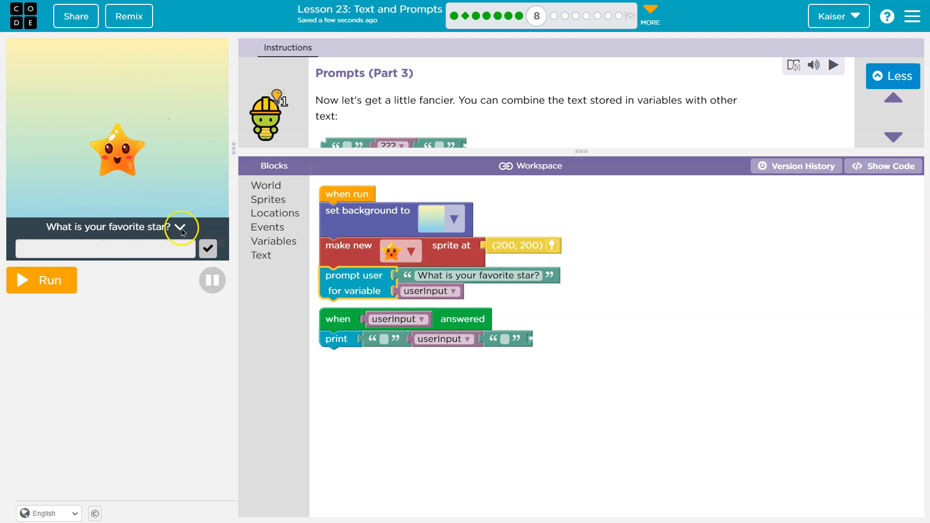
mouse_move(185, 203)
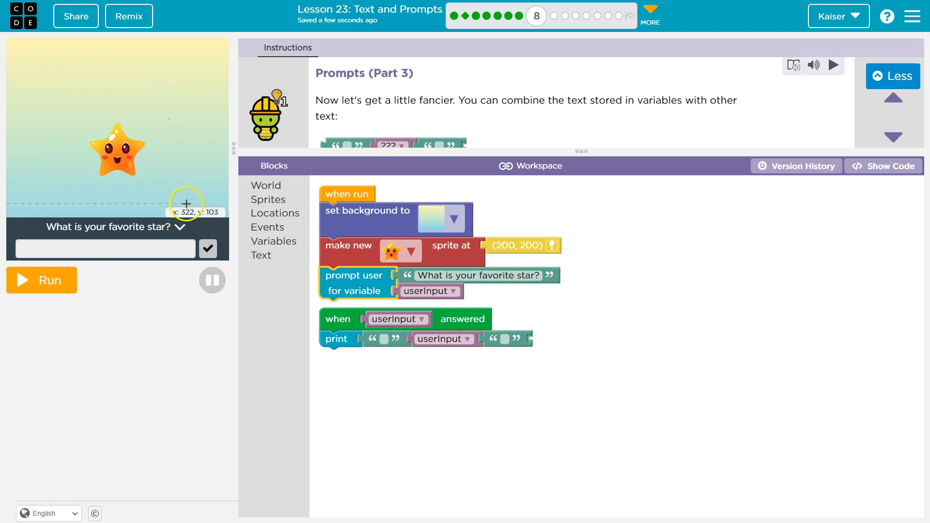
mouse_move(426, 275)
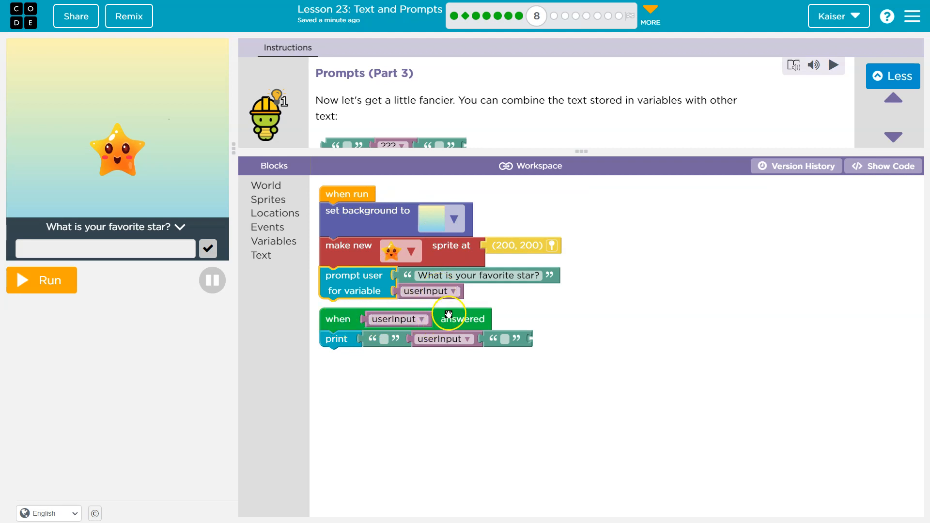
mouse_move(455, 319)
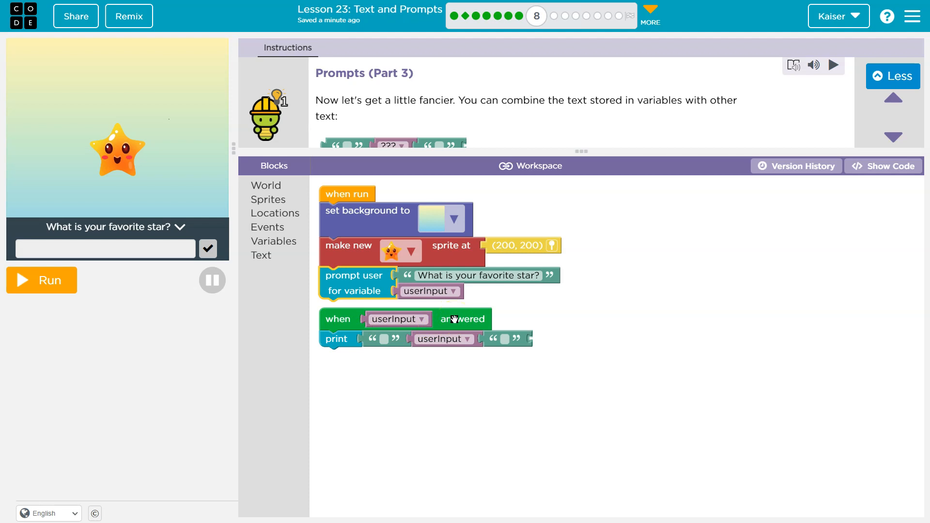
mouse_move(207, 248)
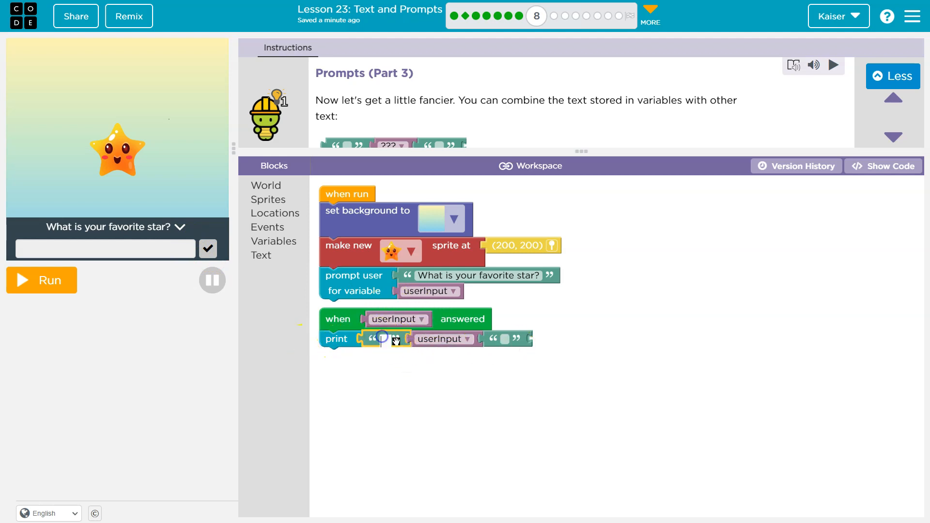
Fill the print text slots with 'Your favorite star is' and '!!!!!', then run the program.
type("Your favorite s")
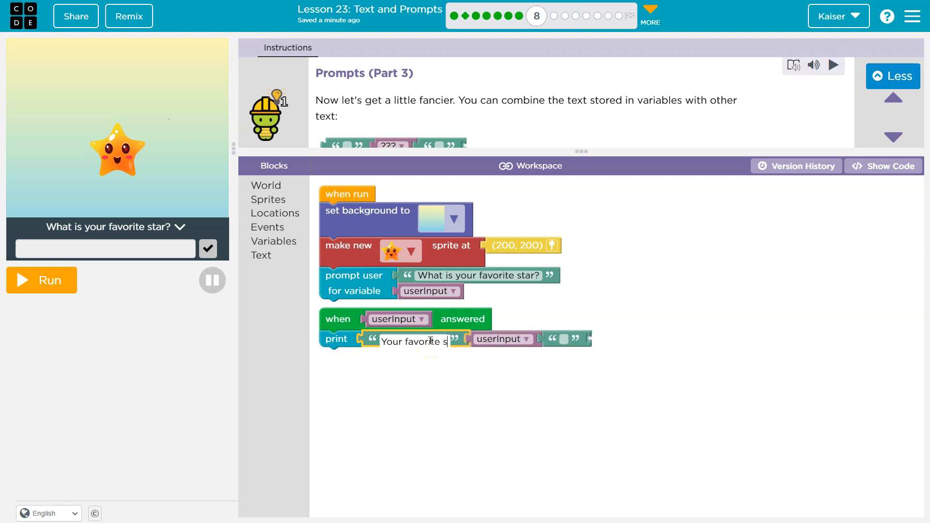
type("tar is")
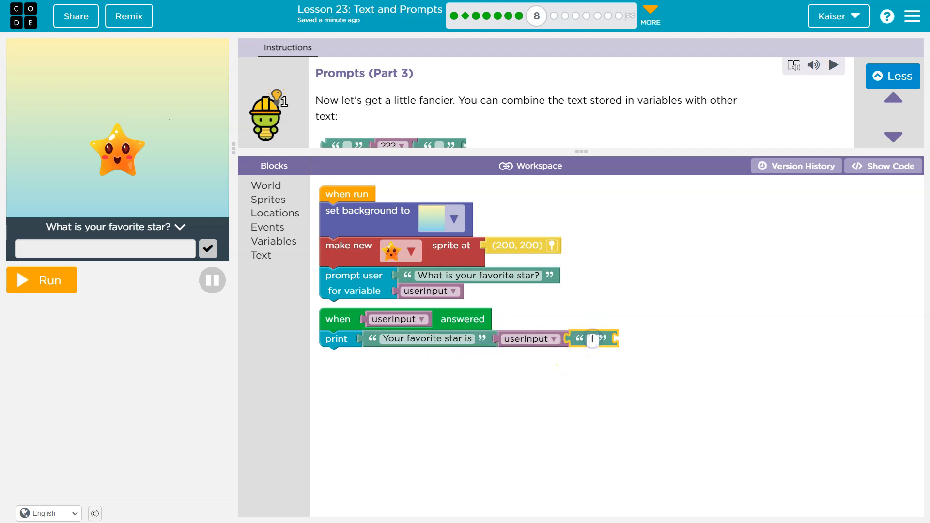
type("!!!!!")
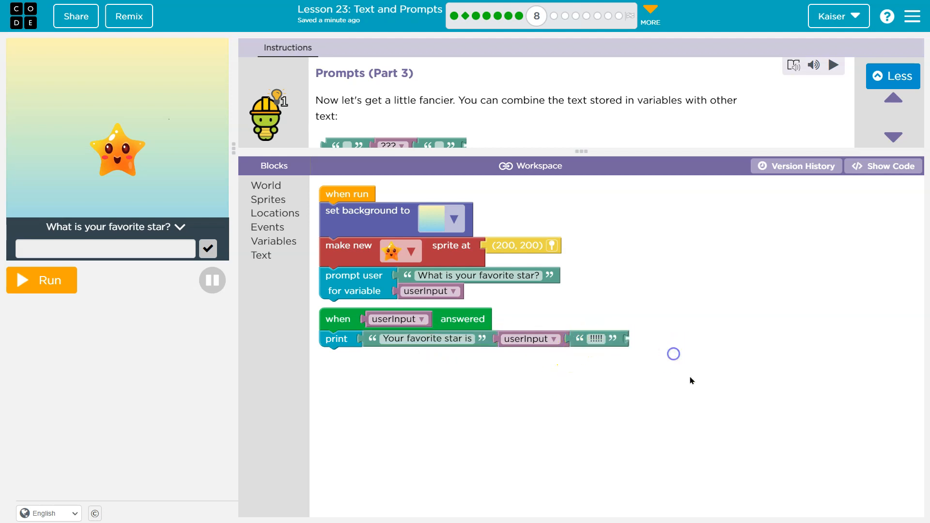
left_click(41, 280)
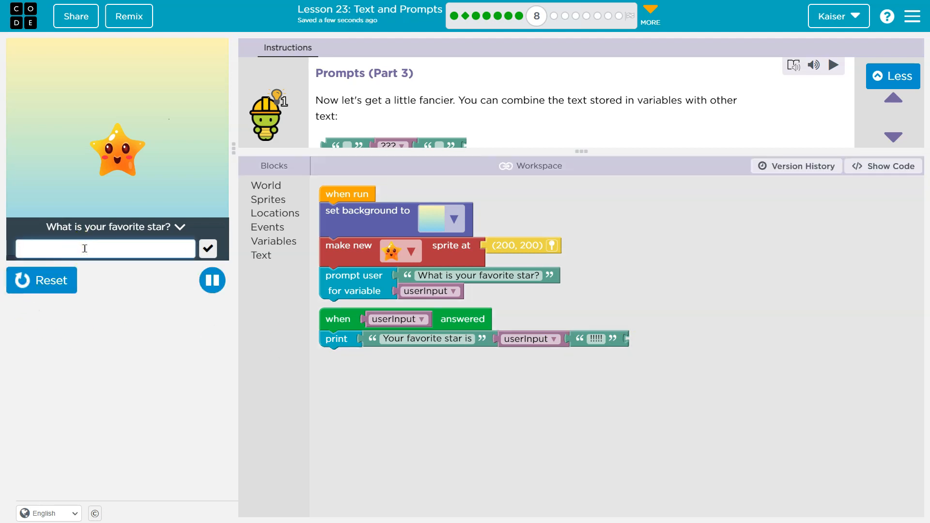
Submit 'my friends Stary' as the favorite star answer and reopen the first text piece.
type("my fr")
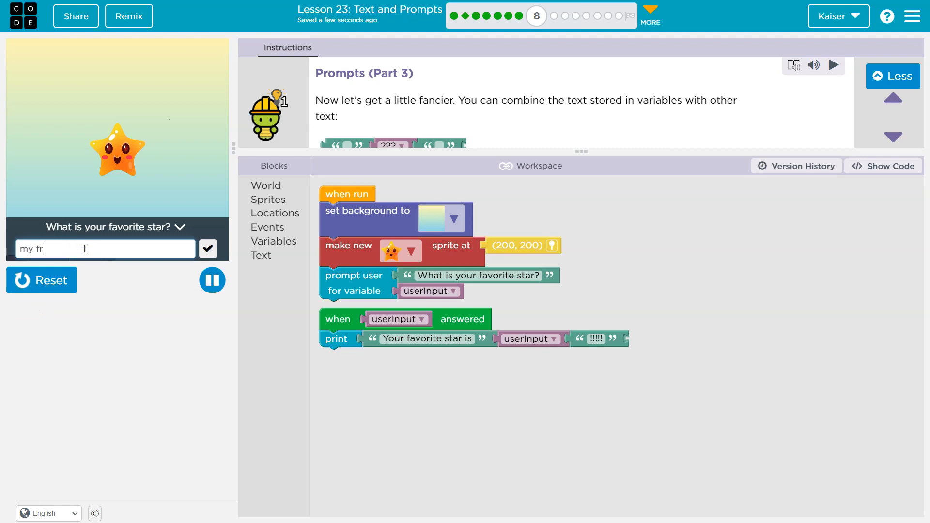
type("iends")
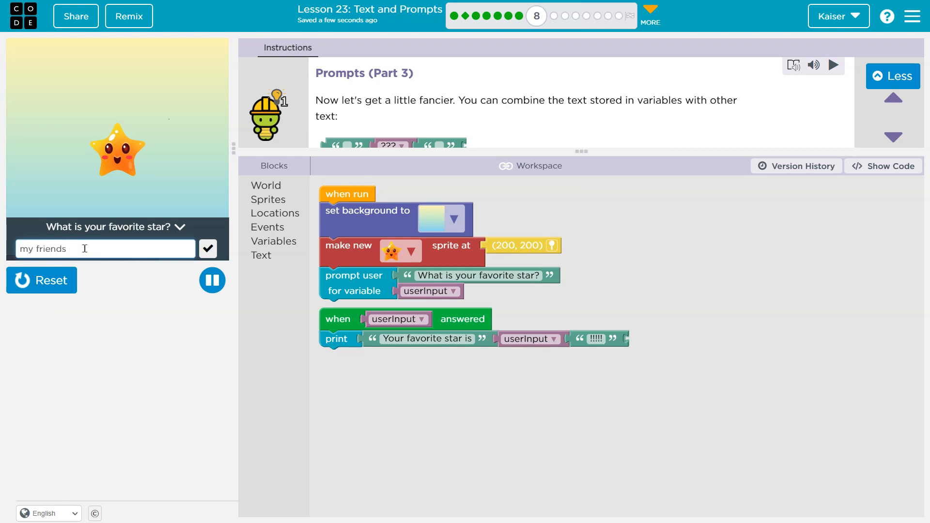
type("Stary")
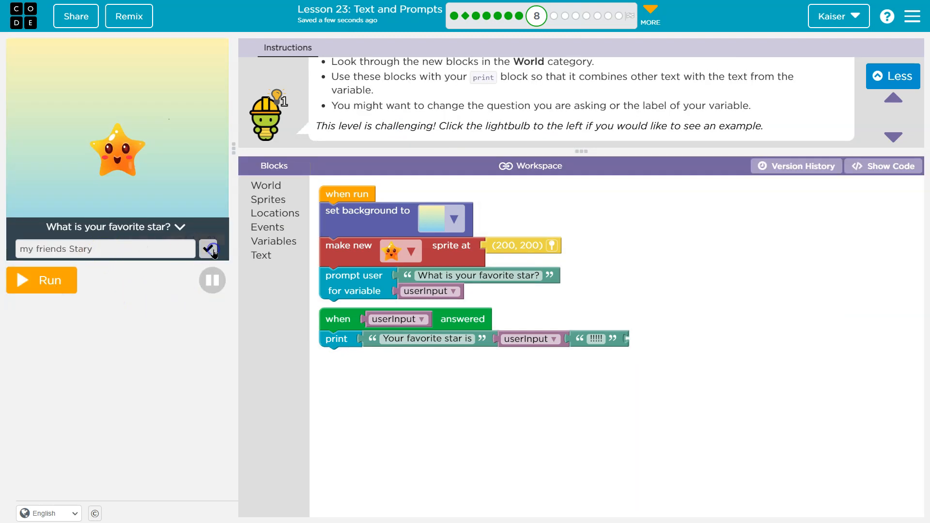
left_click(208, 248)
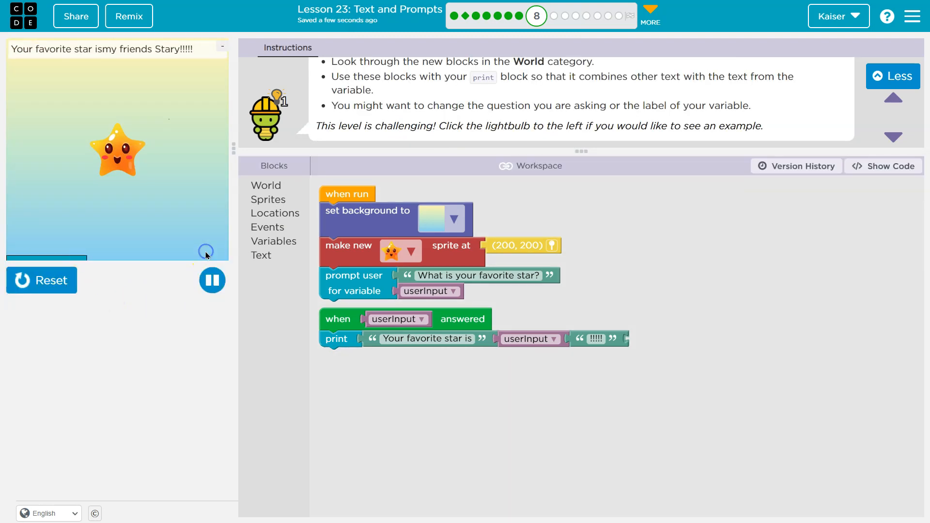
left_click(211, 281)
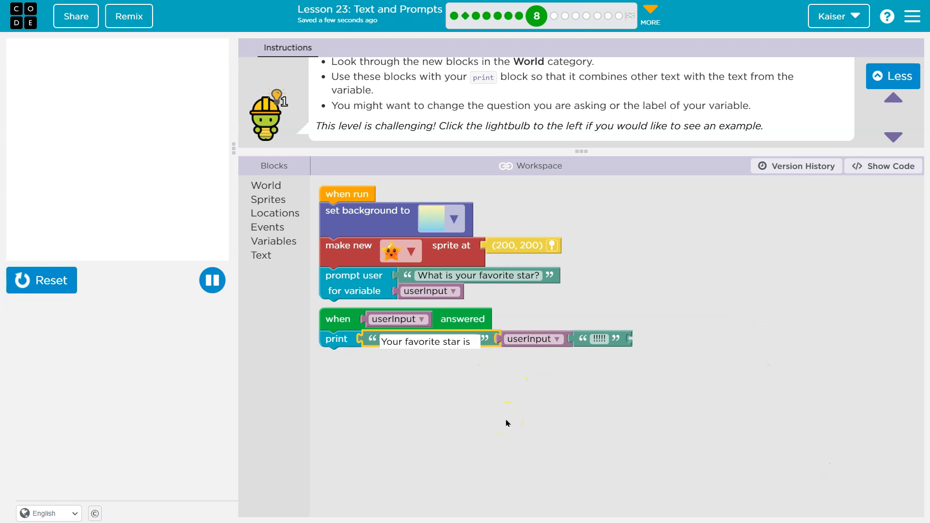
Reset and rerun the program, answering 'Fred' to get 'Your favorite star is Fred!!!!!'.
left_click(42, 280)
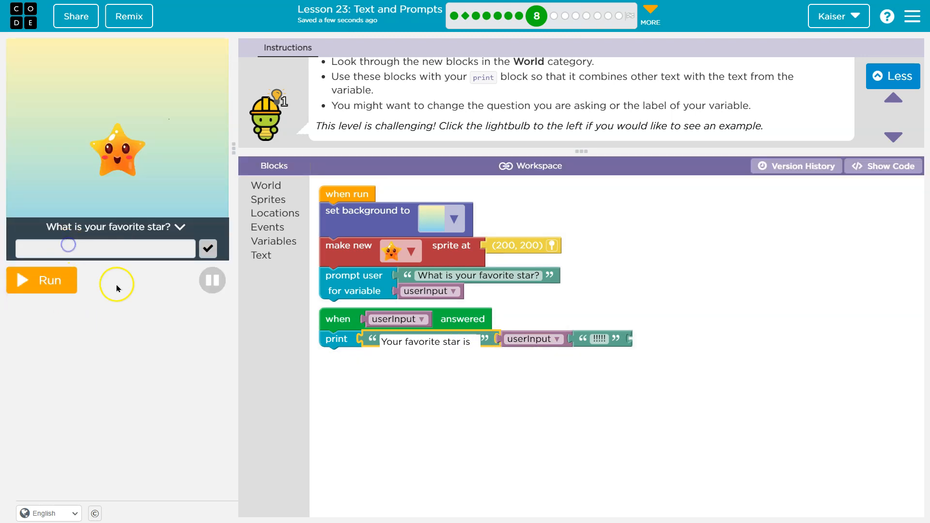
left_click(41, 280)
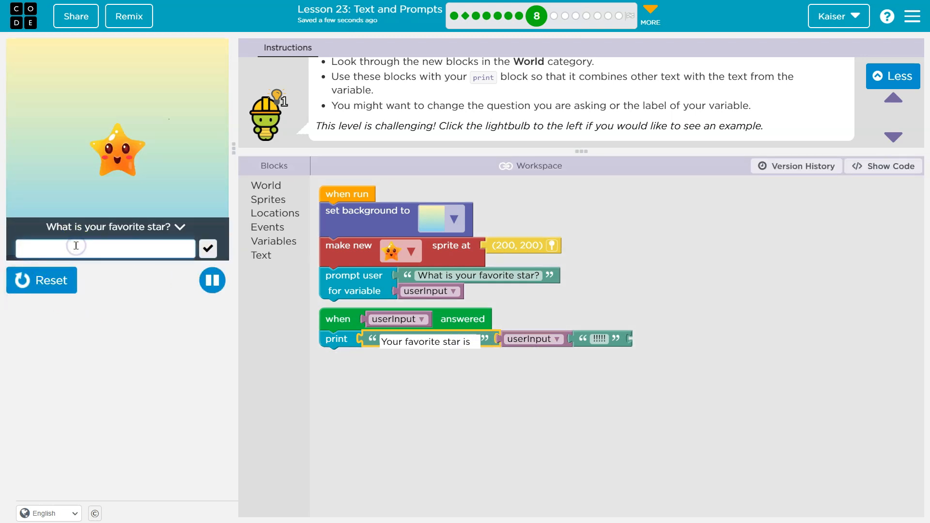
left_click(208, 248)
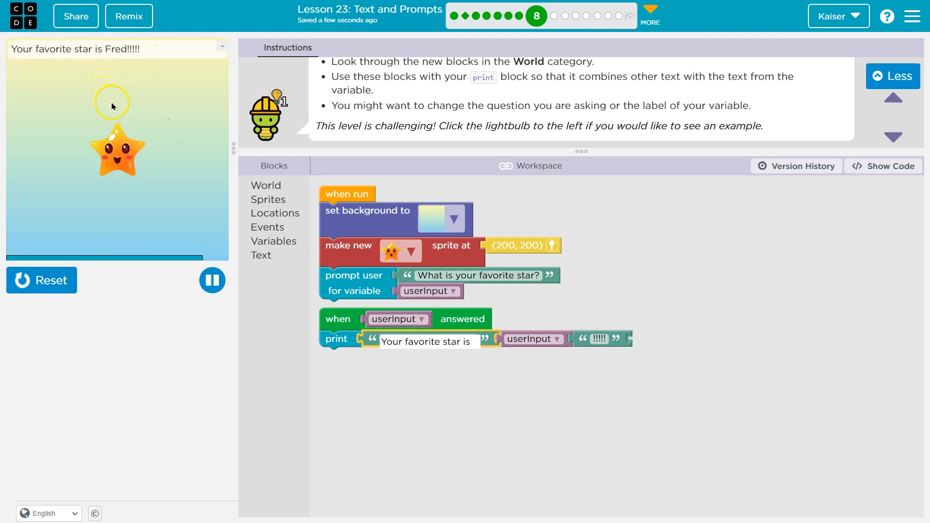
left_click(212, 280)
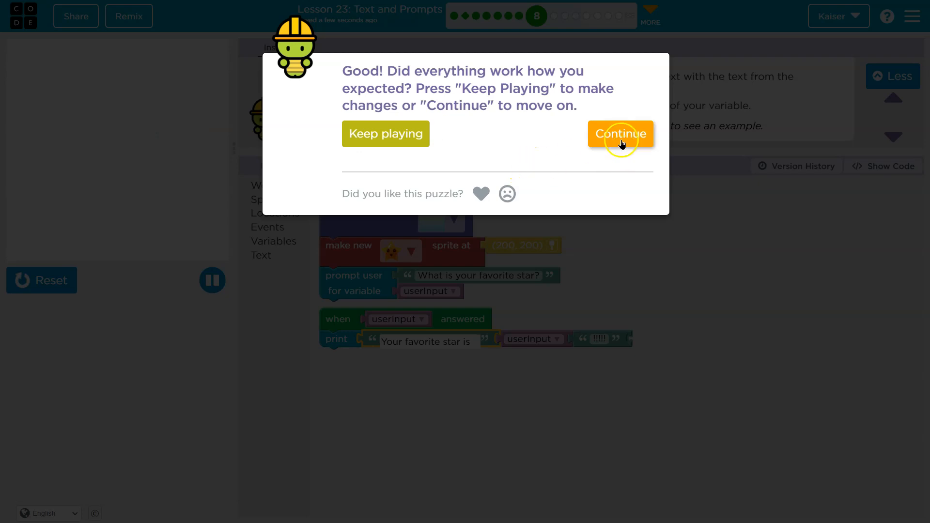